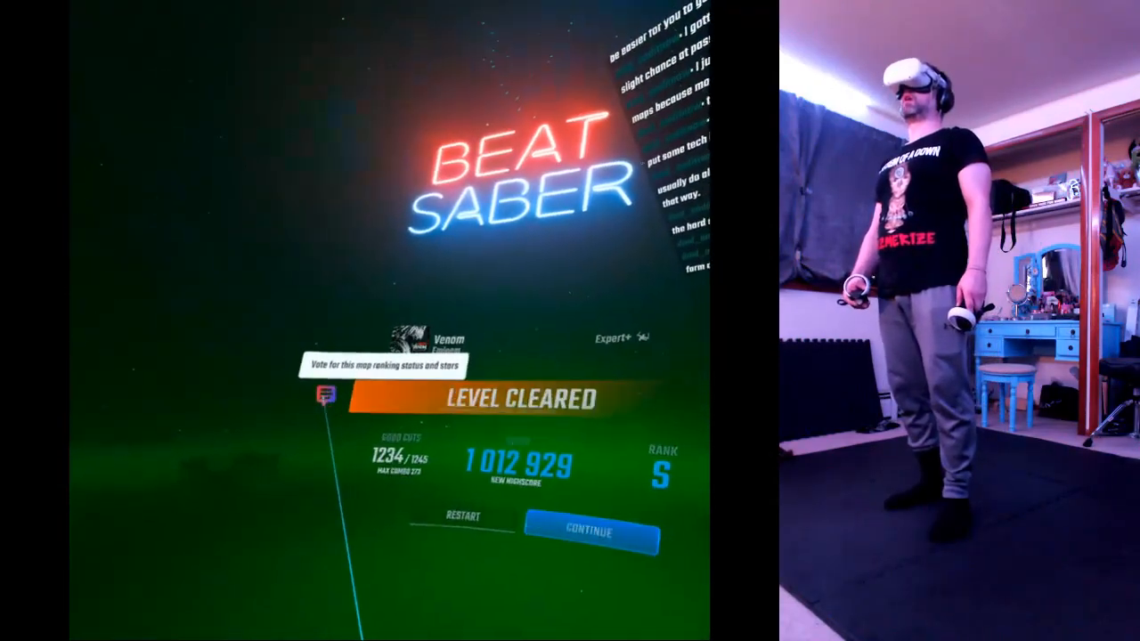
# Open the 'Is this map suitable for rank?' vote from the Level Cleared screen's vote icon.
pyautogui.click(320, 396)
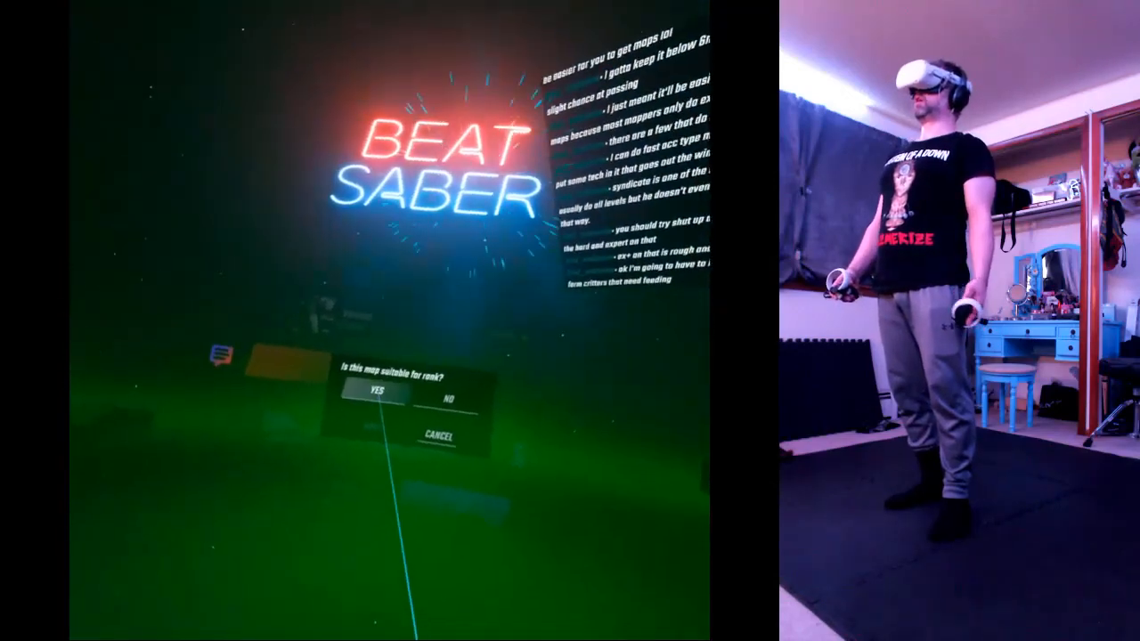